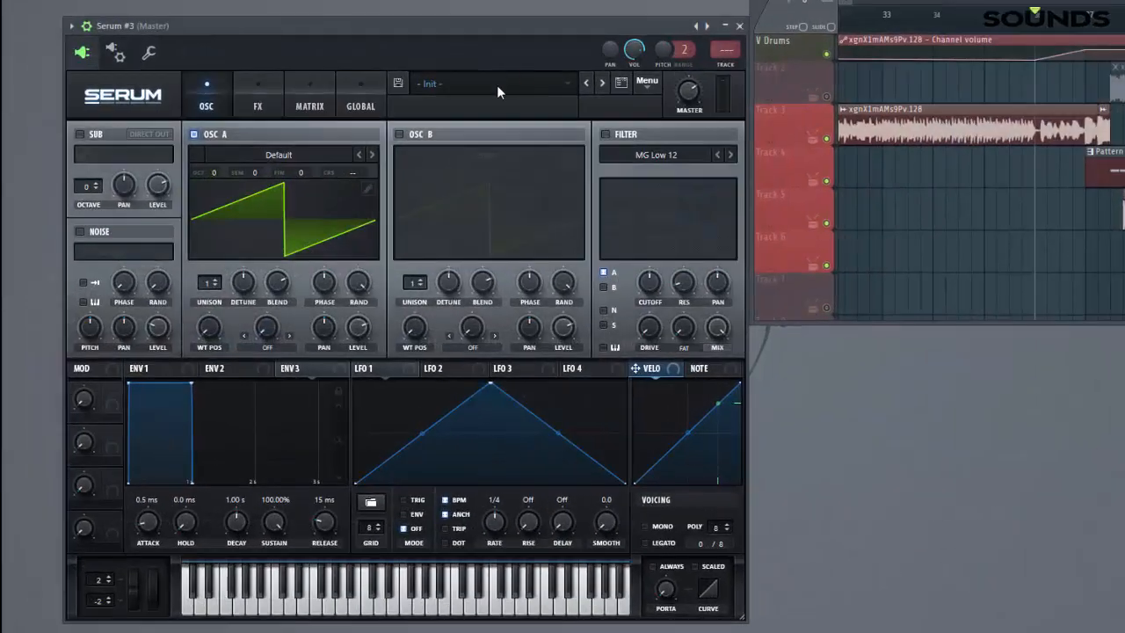
Load Reesey Mess 4 into oscillator A and Alophones into the enabled oscillator B.
click(647, 80)
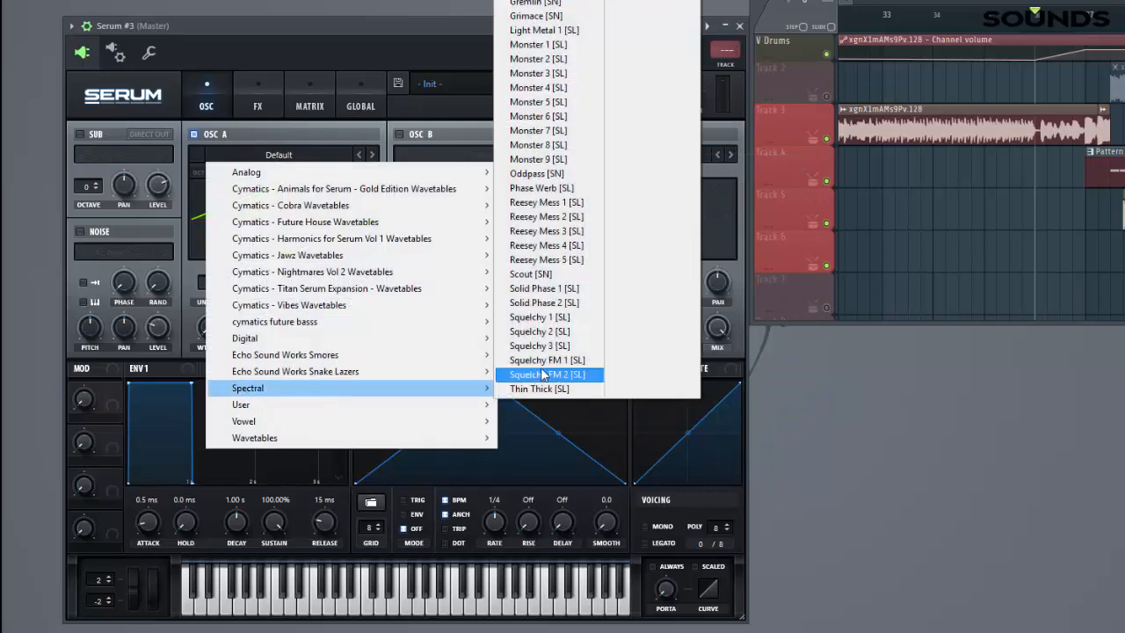
click(545, 246)
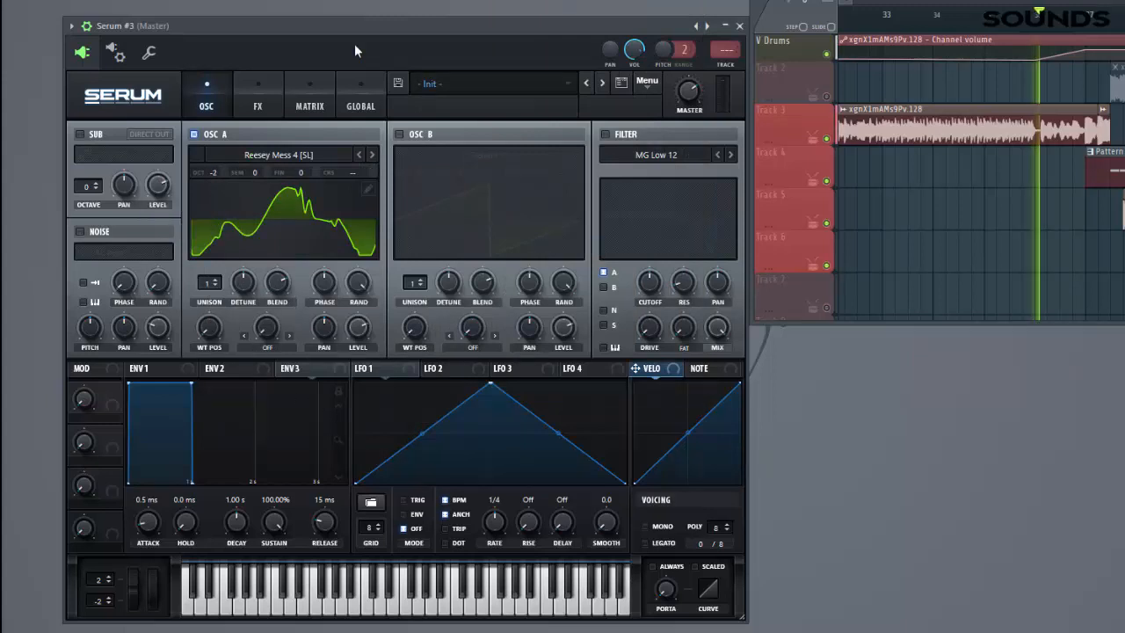
mouse_move(404, 126)
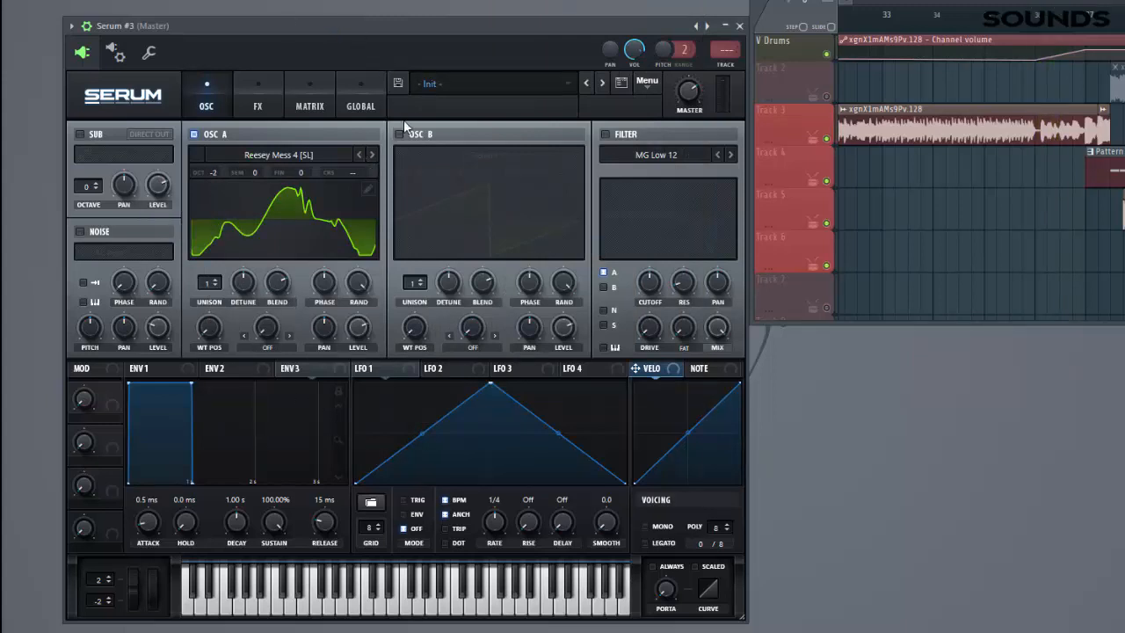
click(483, 154)
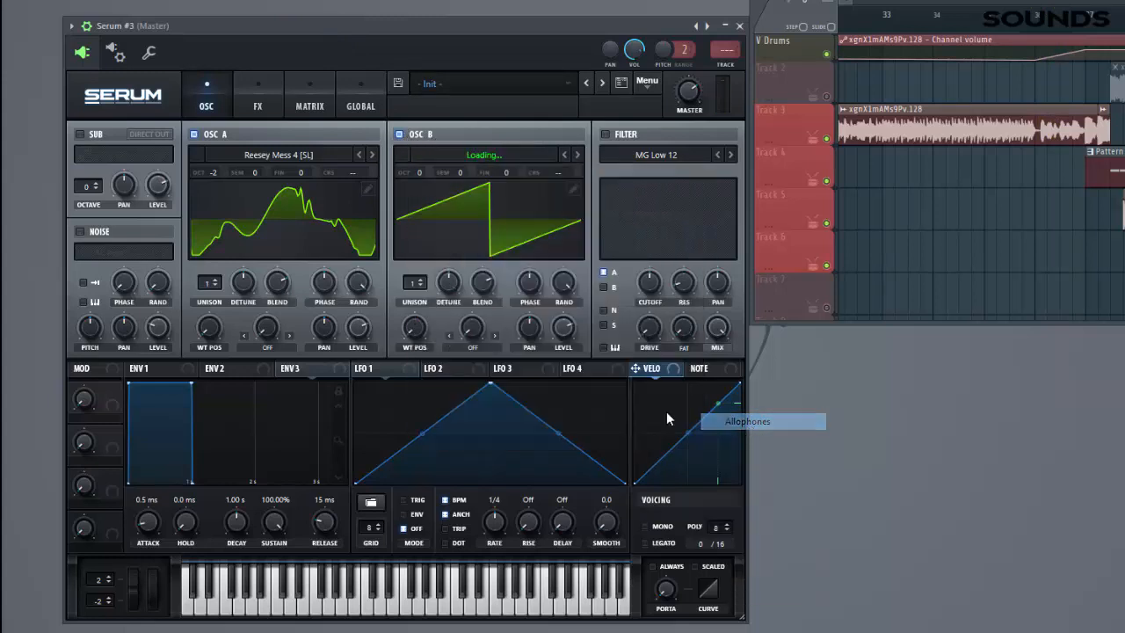
click(746, 421)
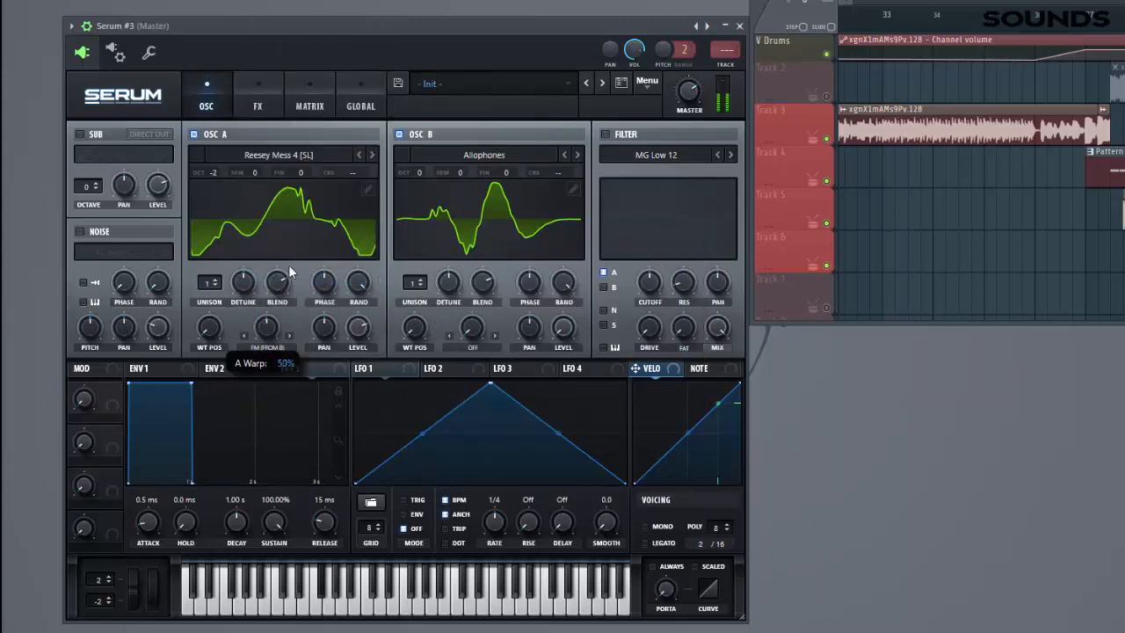
Set envelope 1's attack to 100 ms.
click(148, 369)
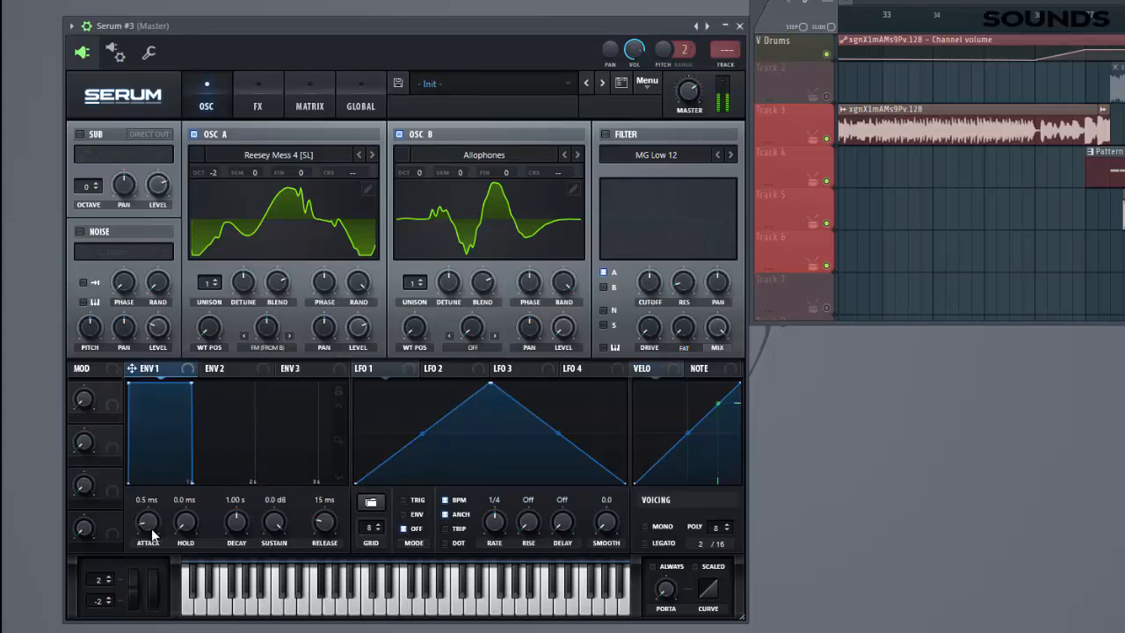
drag(147, 524, 147, 501)
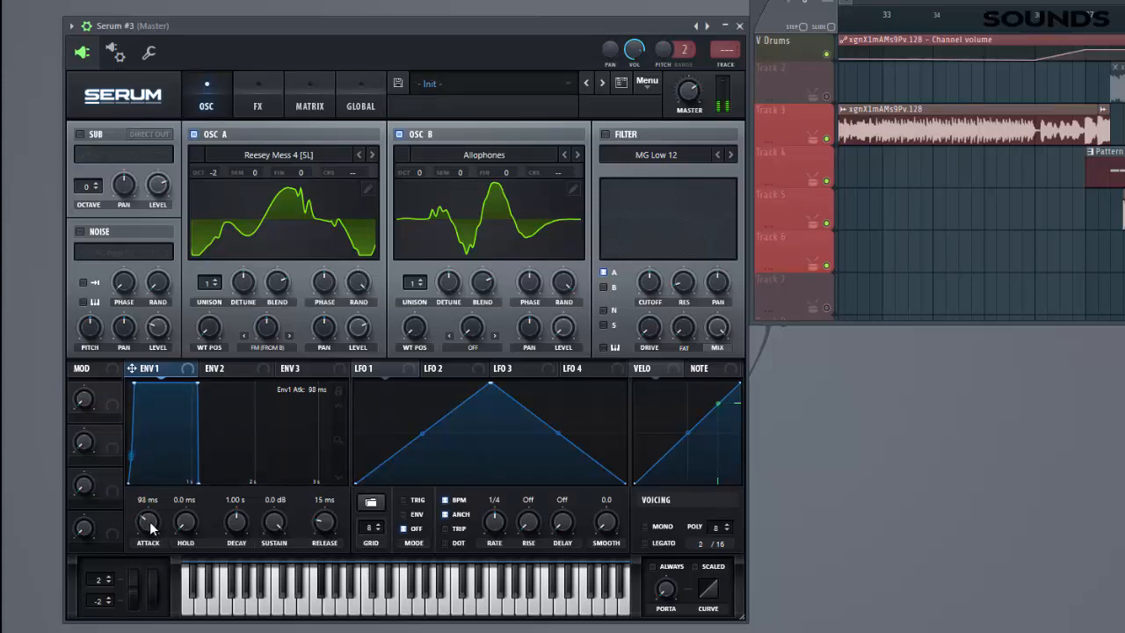
drag(148, 524, 147, 513)
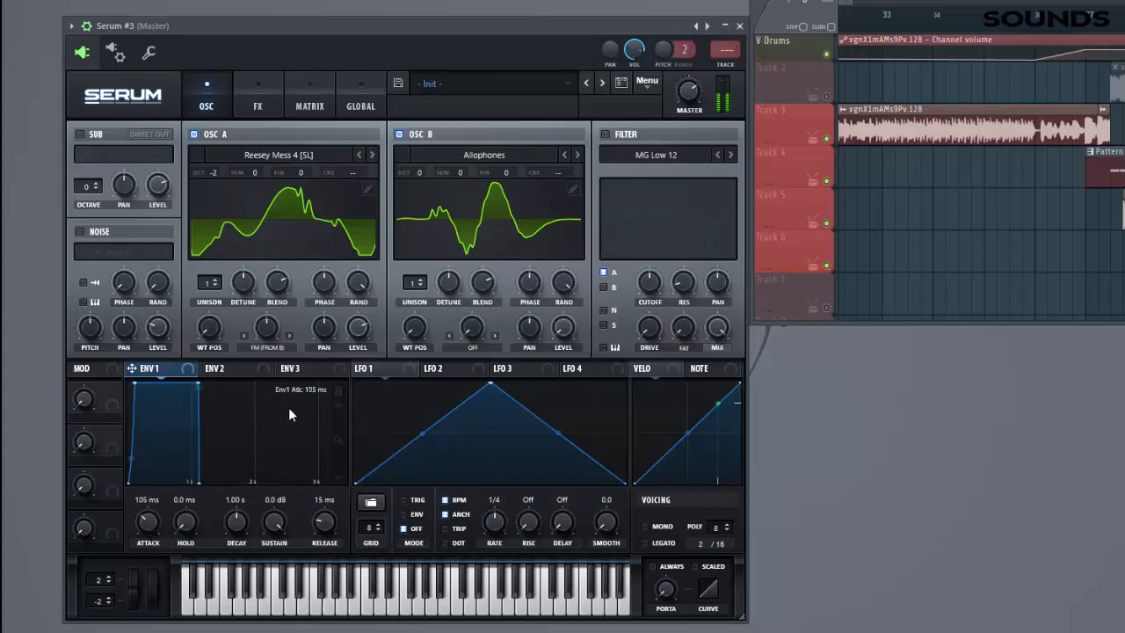
Give envelope 3 an attack of about 215 ms.
click(298, 367)
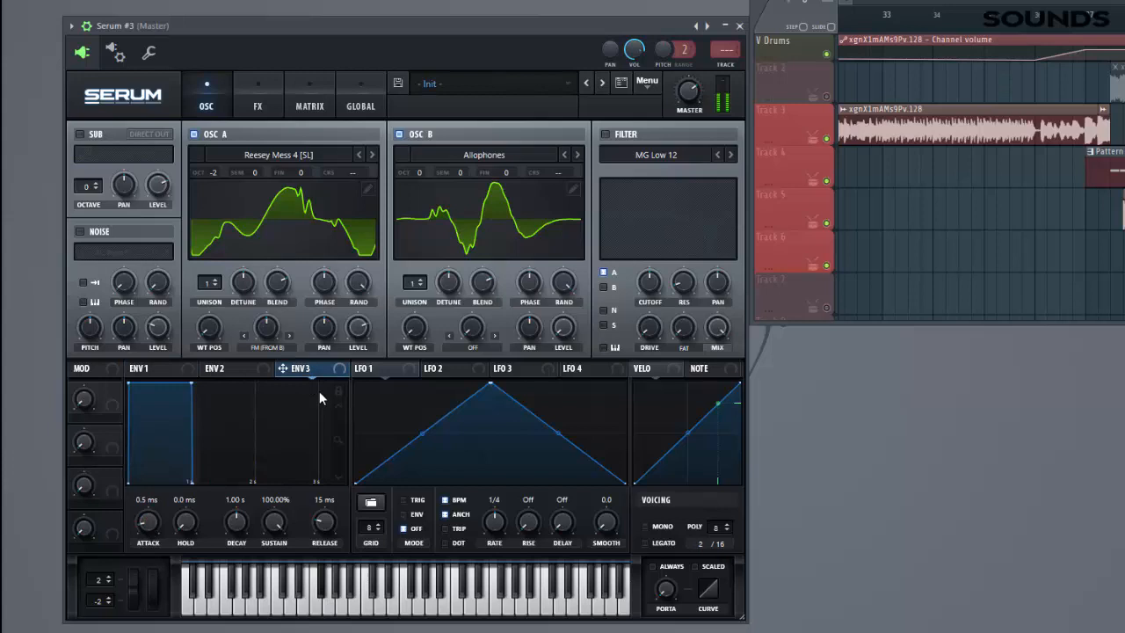
mouse_move(334, 390)
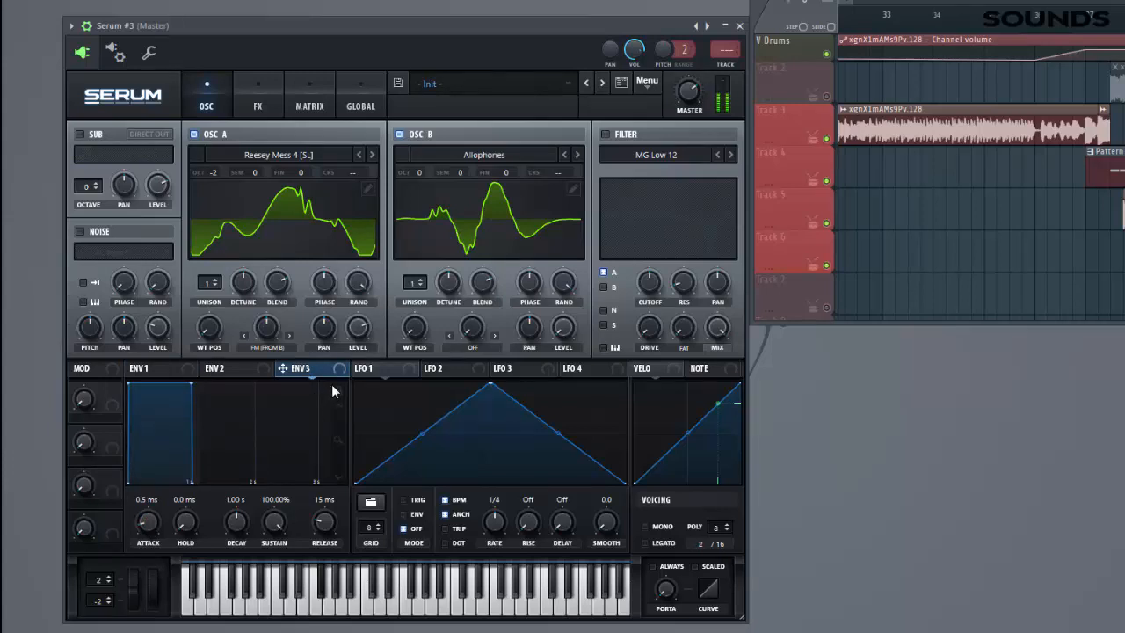
mouse_move(201, 516)
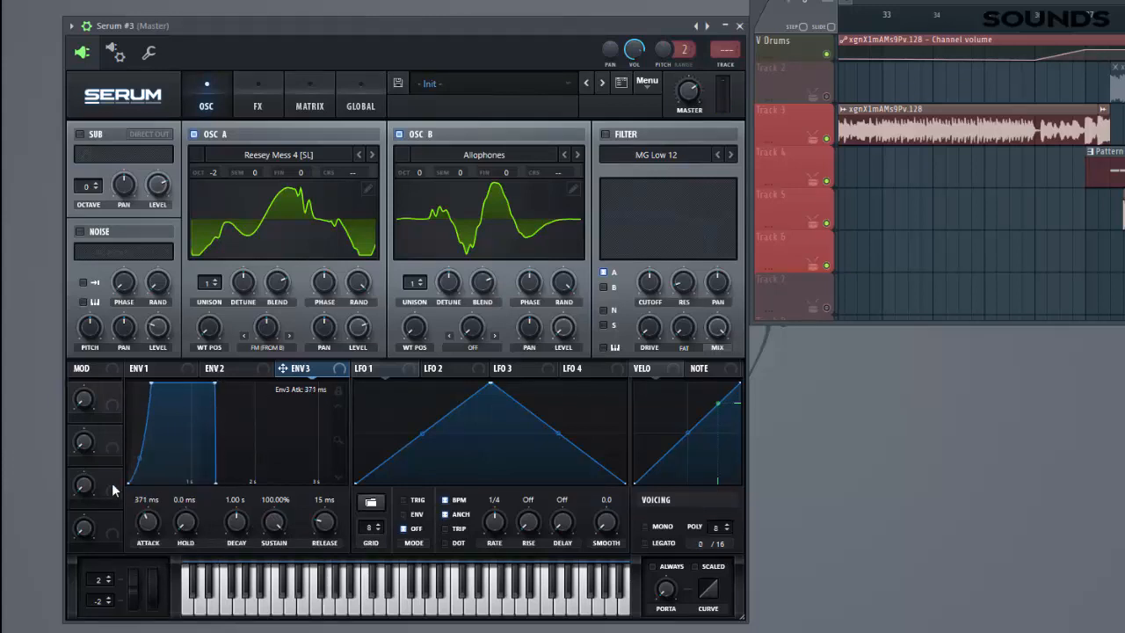
drag(149, 390, 140, 390)
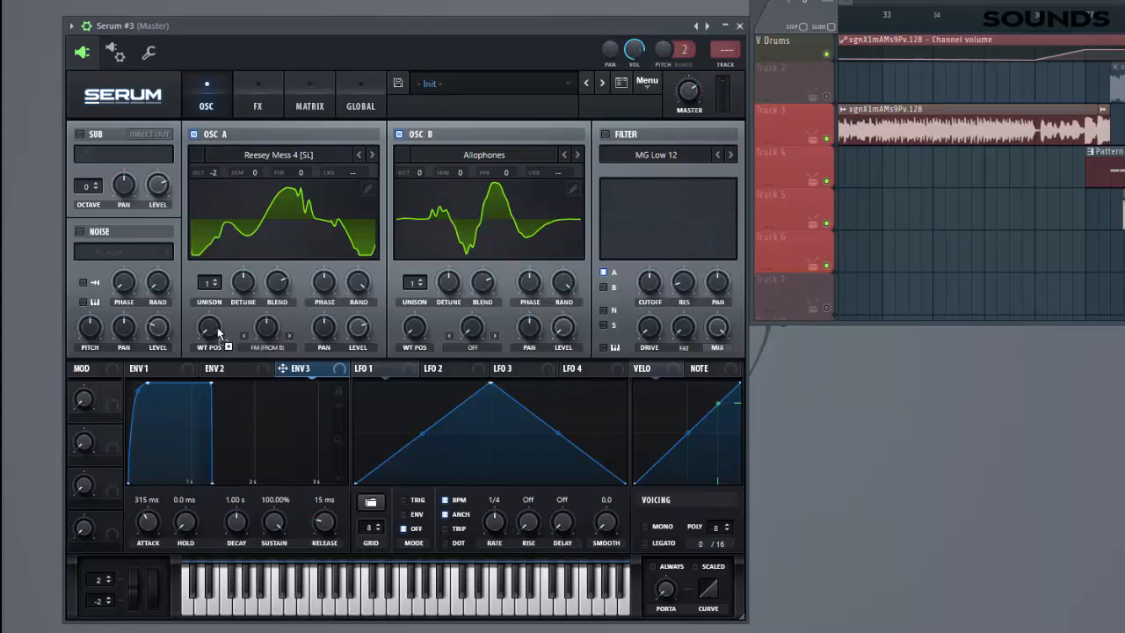
Route envelope 3 to the wavetable position of oscillators A and B and set the amounts.
drag(207, 330, 207, 316)
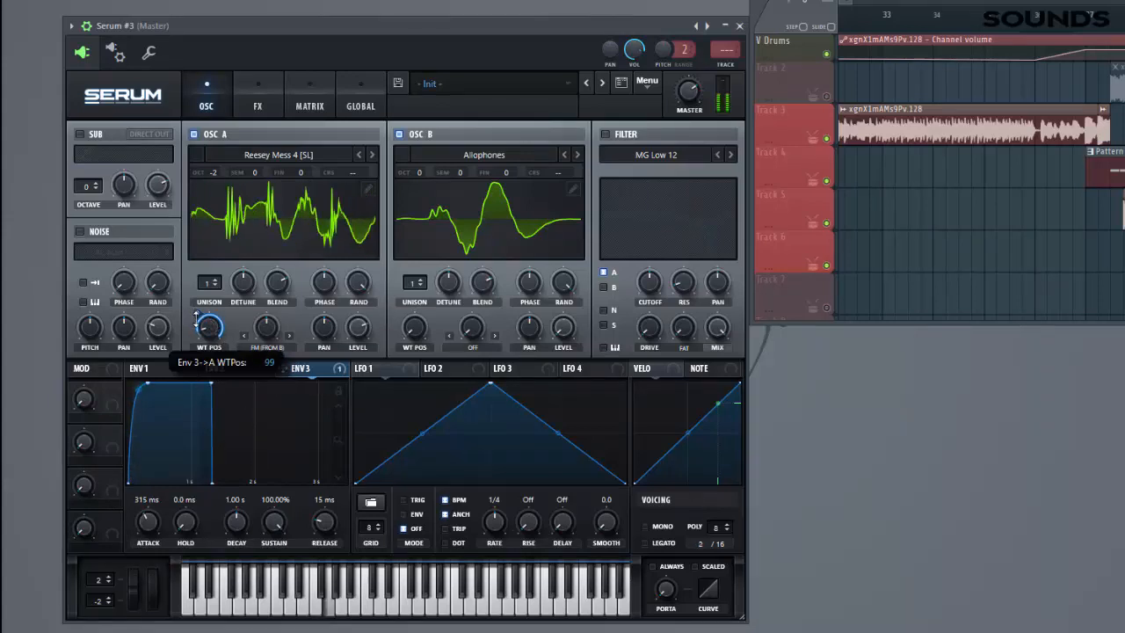
drag(209, 329, 209, 316)
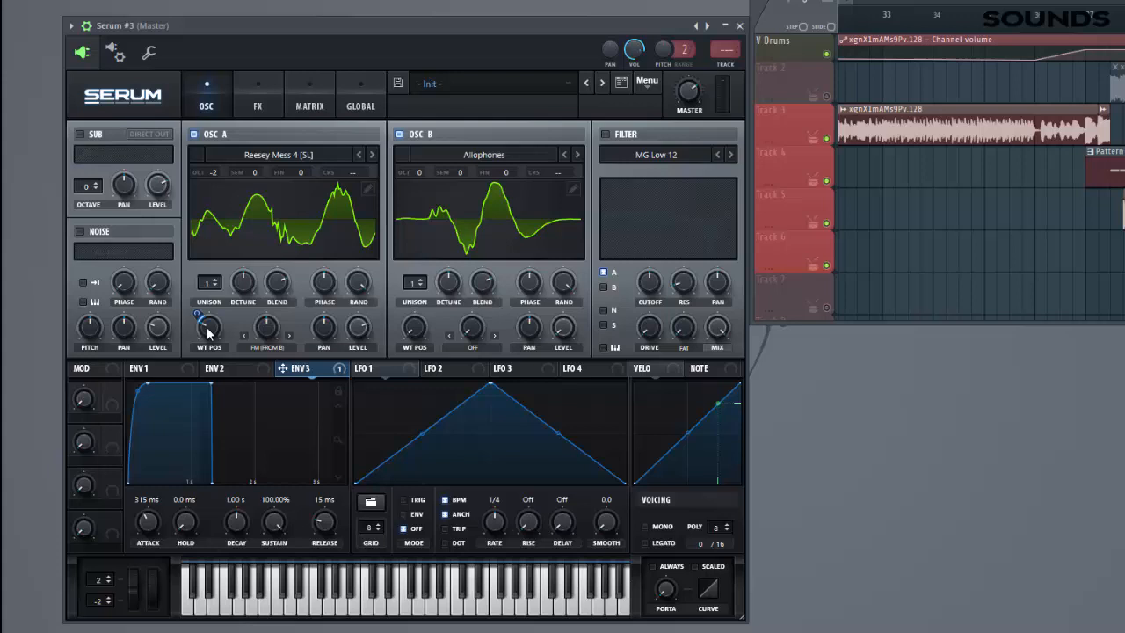
drag(209, 331, 197, 316)
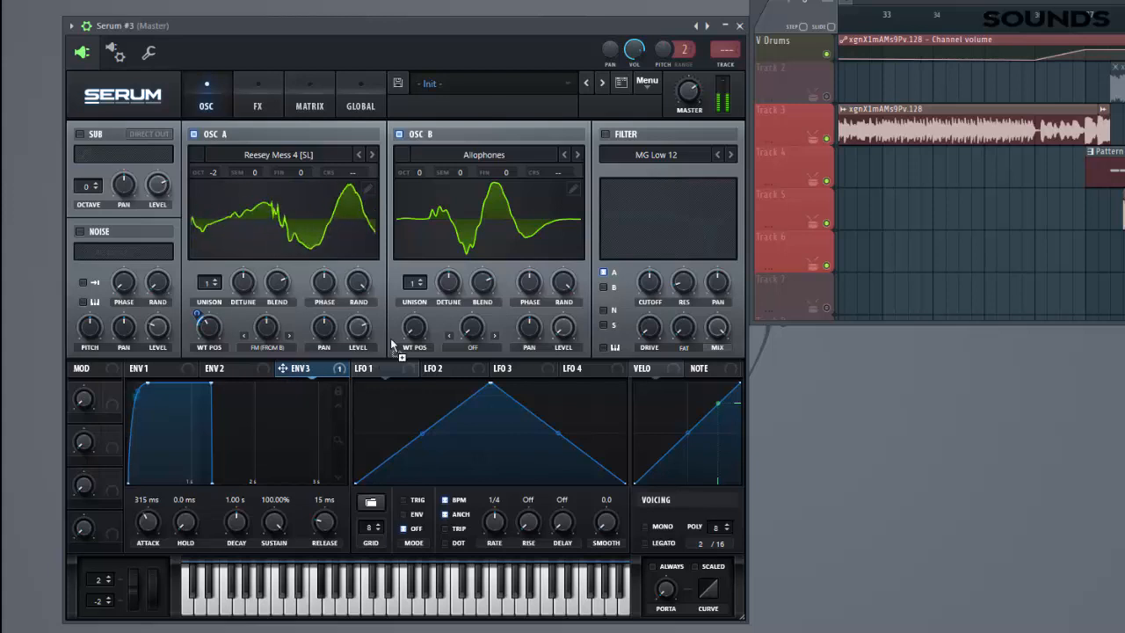
drag(413, 330, 413, 317)
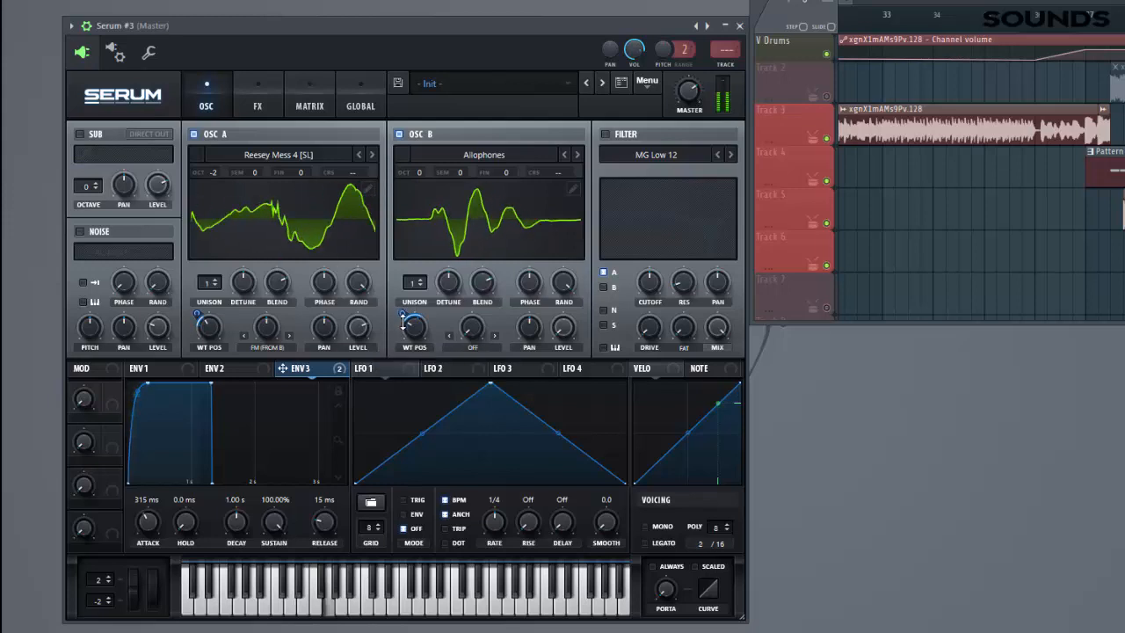
Enable the filter and set its type to Normal > Notch 24.
click(605, 133)
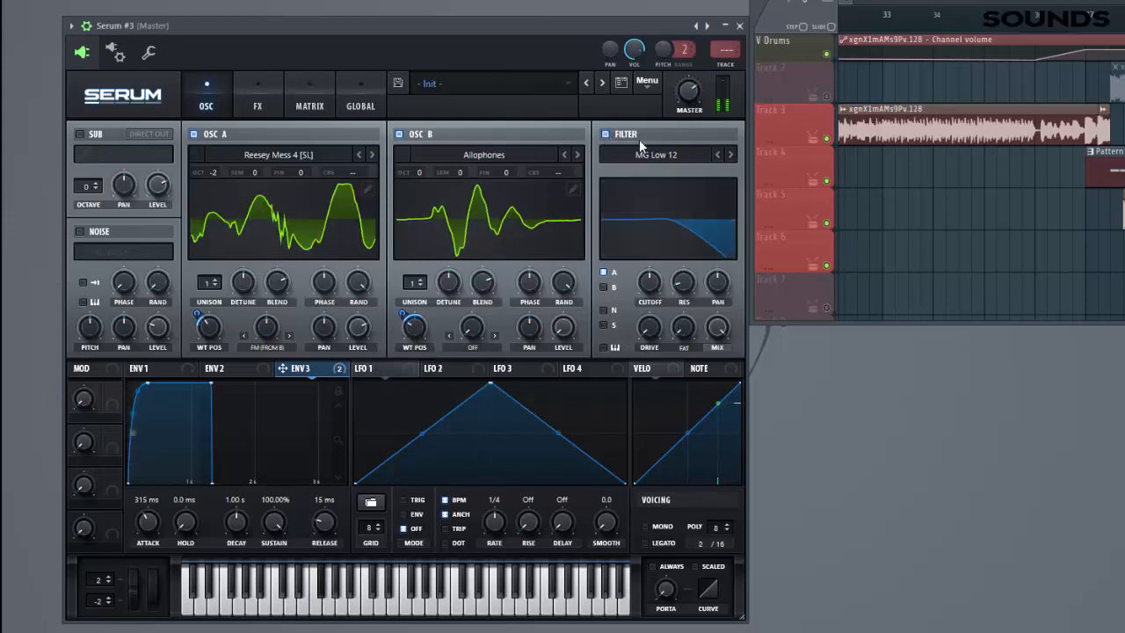
click(656, 155)
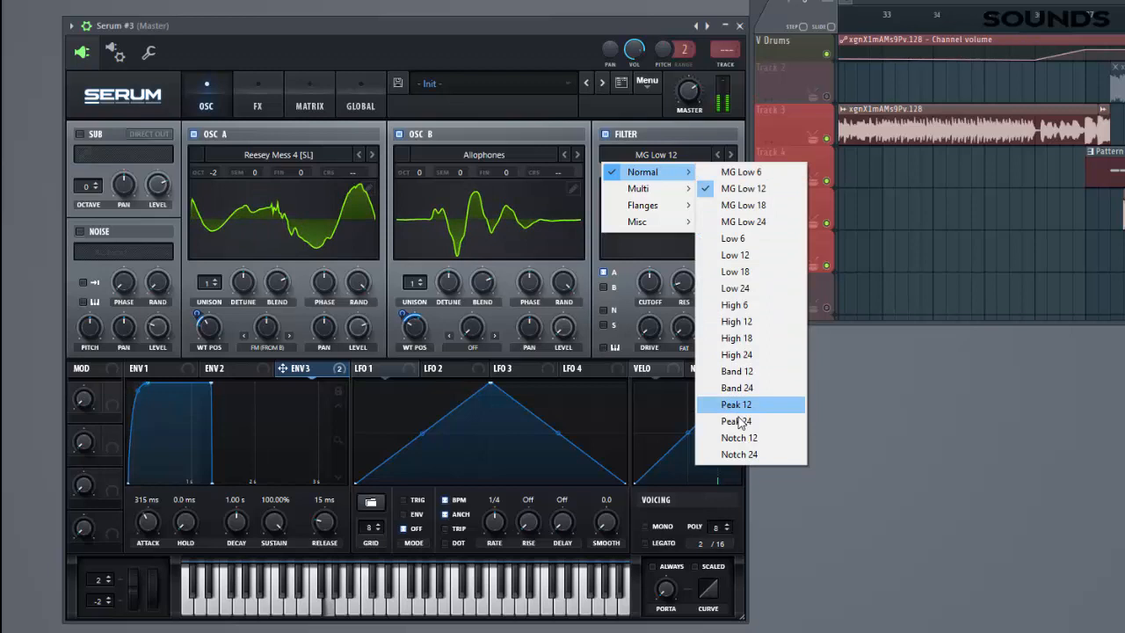
click(738, 453)
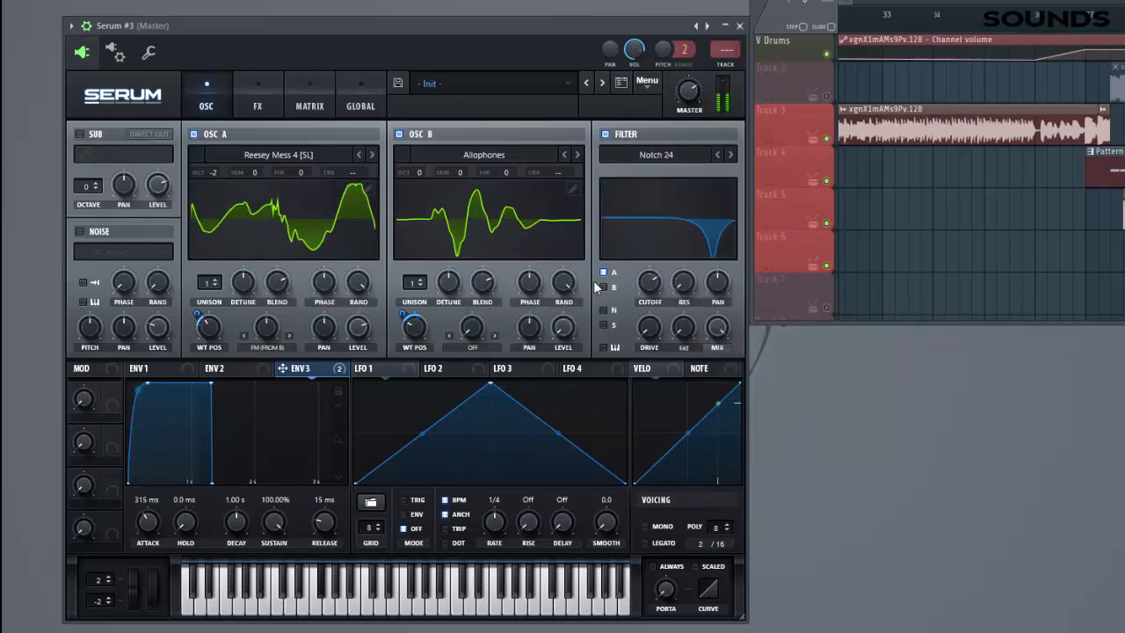
mouse_move(649, 330)
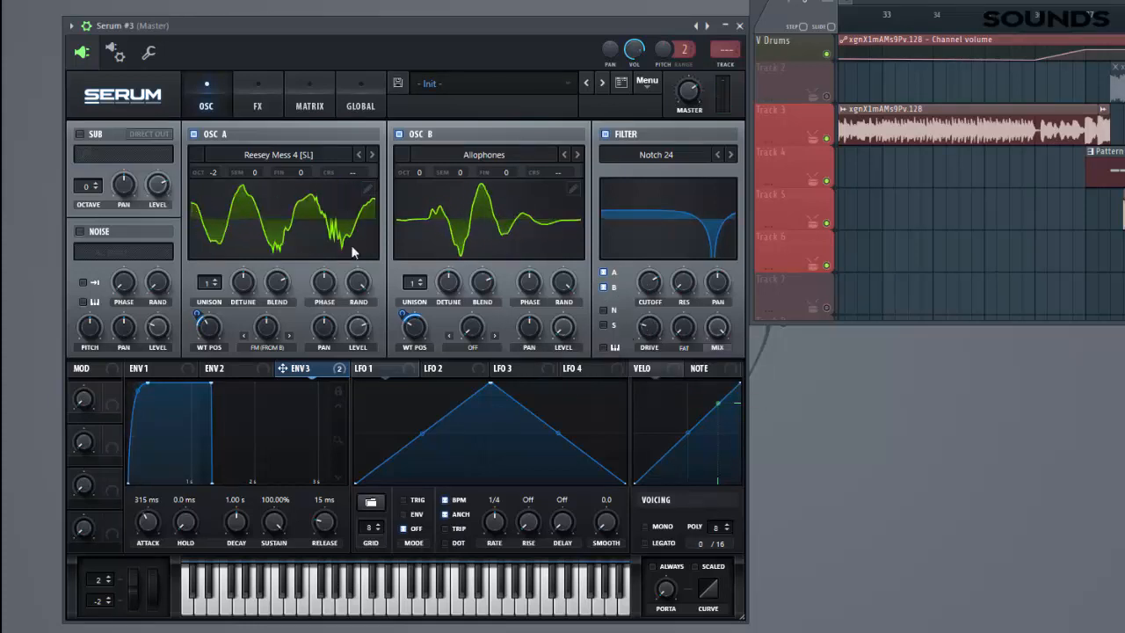
Turn on the sub and noise oscillators and have envelope 3 drive the noise level.
click(80, 134)
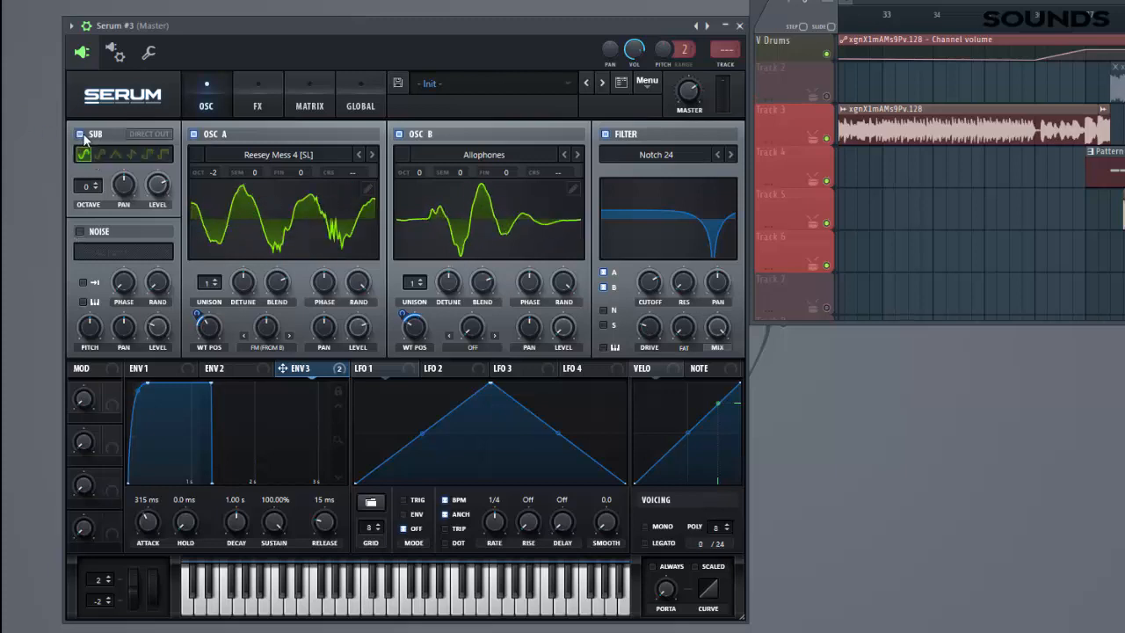
click(140, 153)
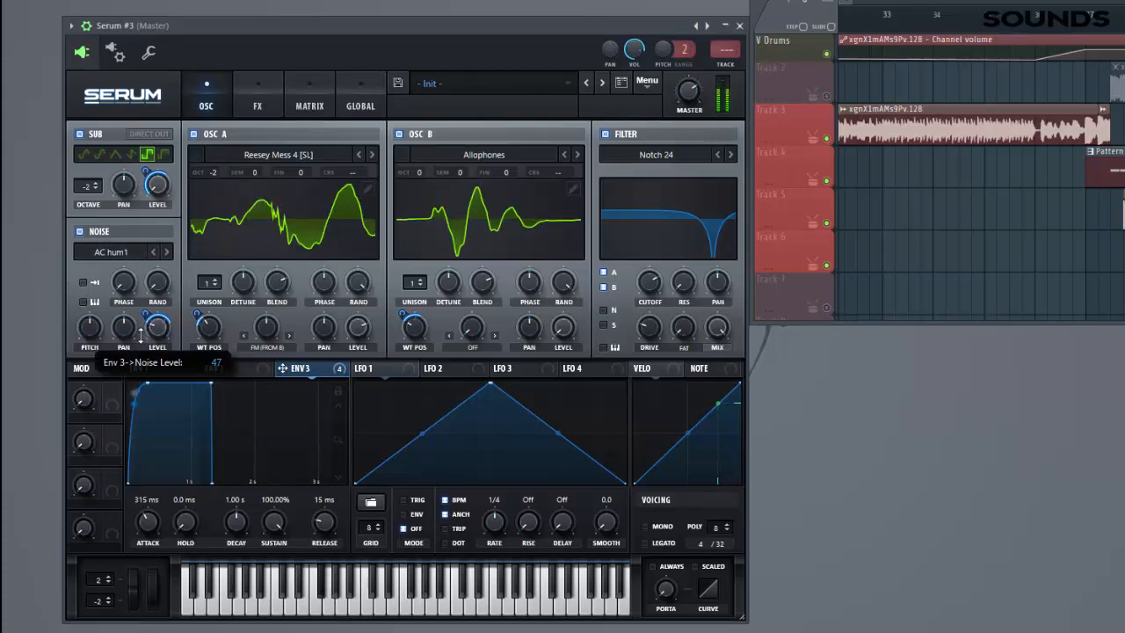
drag(157, 331, 157, 342)
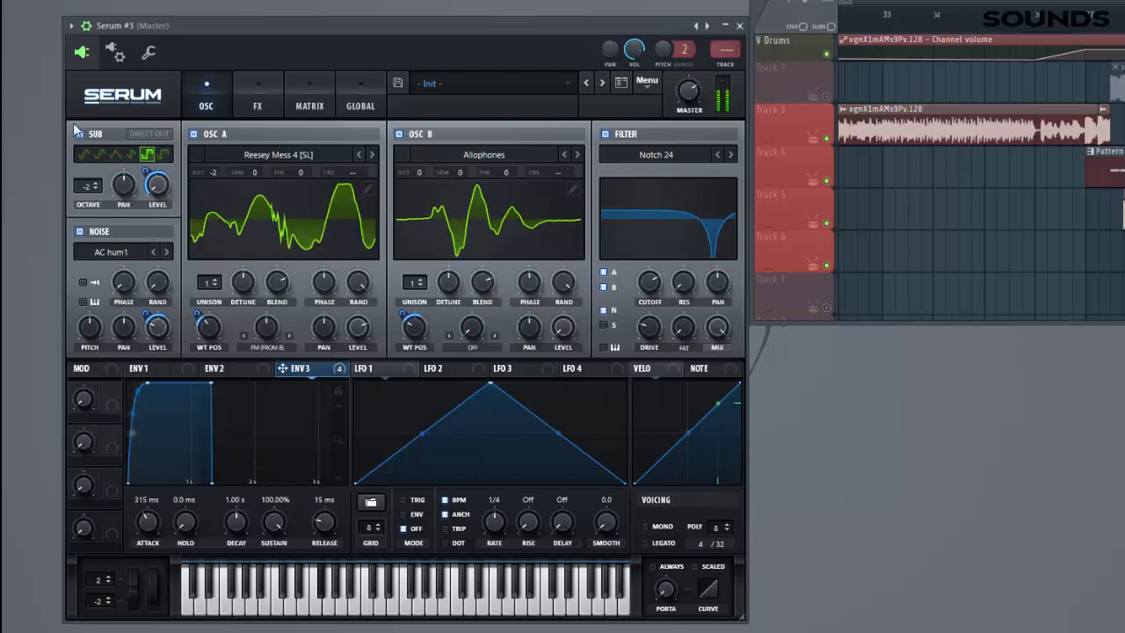
click(257, 95)
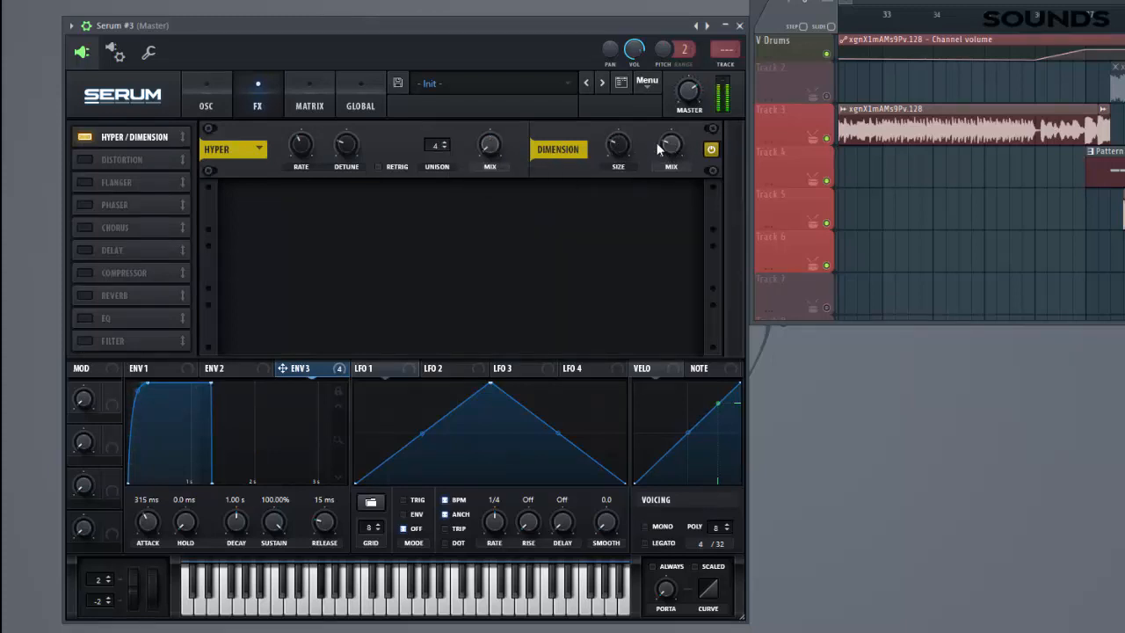
Add a compressor to the FX chain and adjust its multiband amount.
click(123, 272)
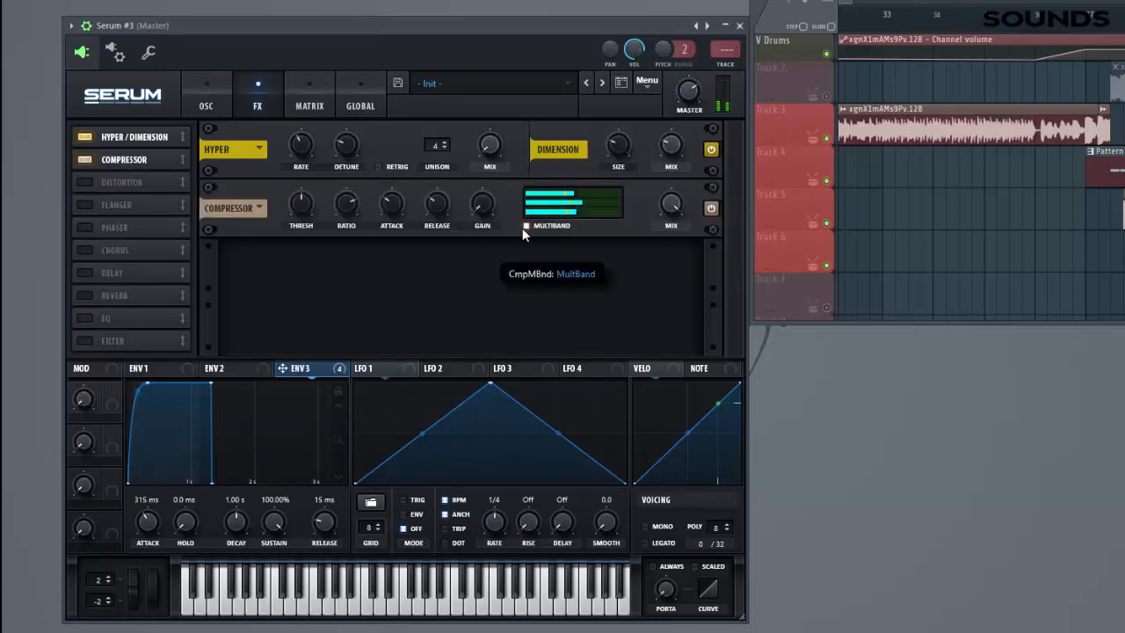
mouse_move(300, 204)
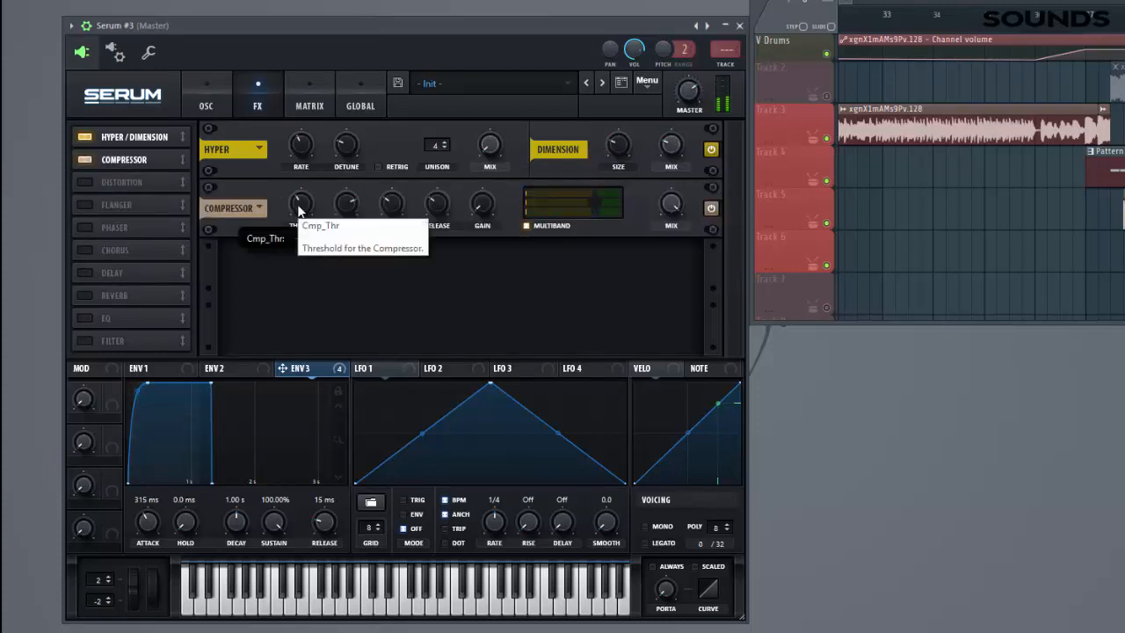
mouse_move(597, 200)
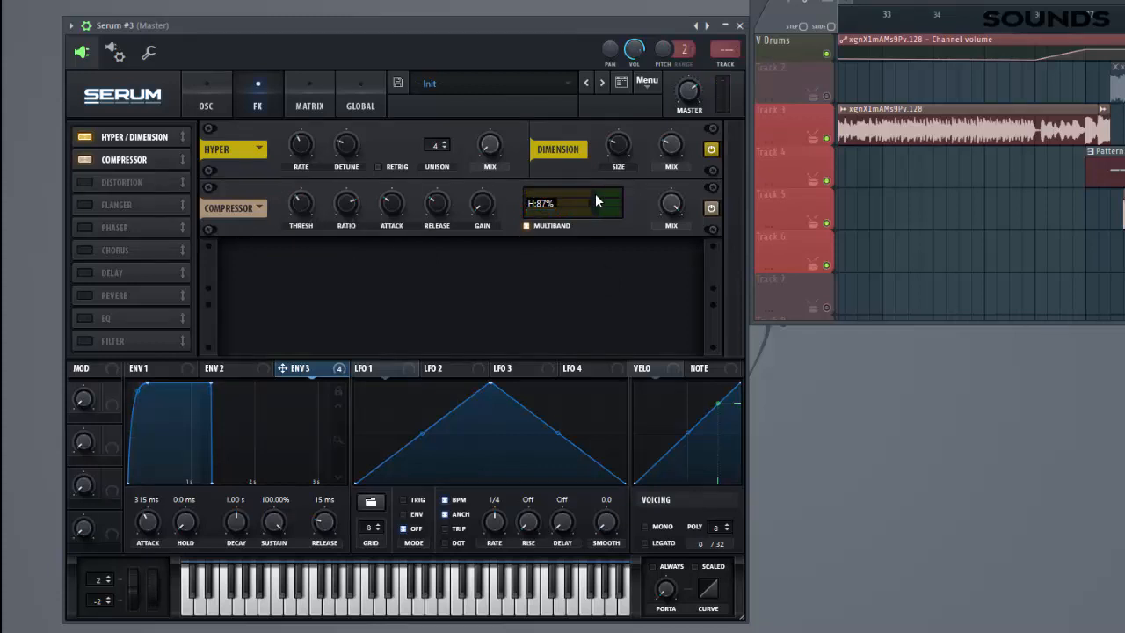
drag(598, 204, 580, 204)
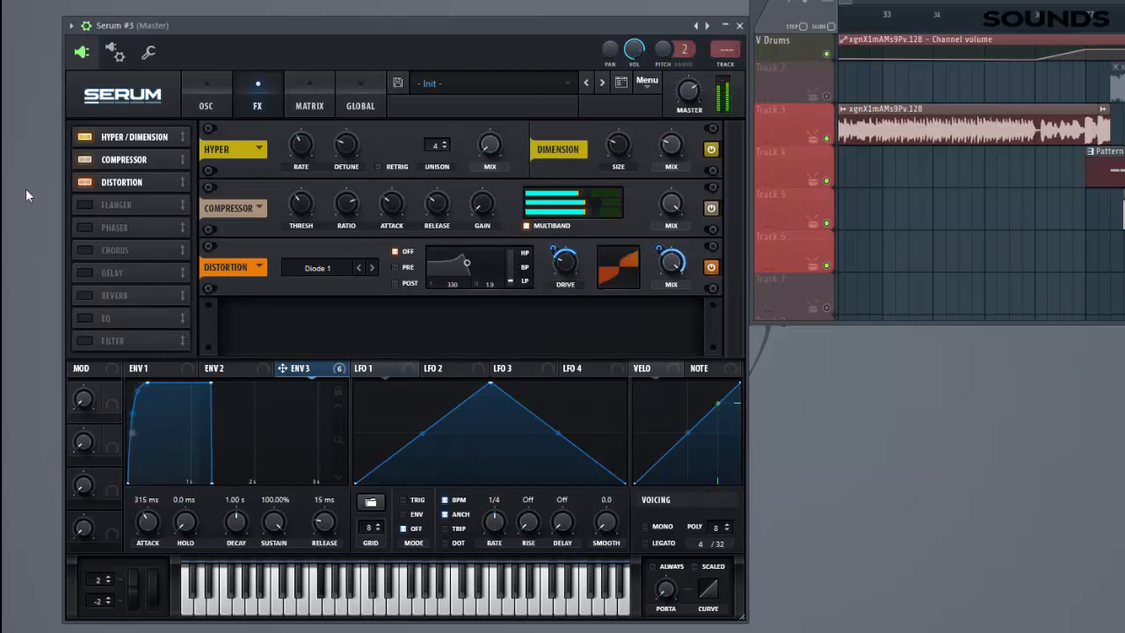
Add chorus and phaser modules to the effects chain.
click(114, 250)
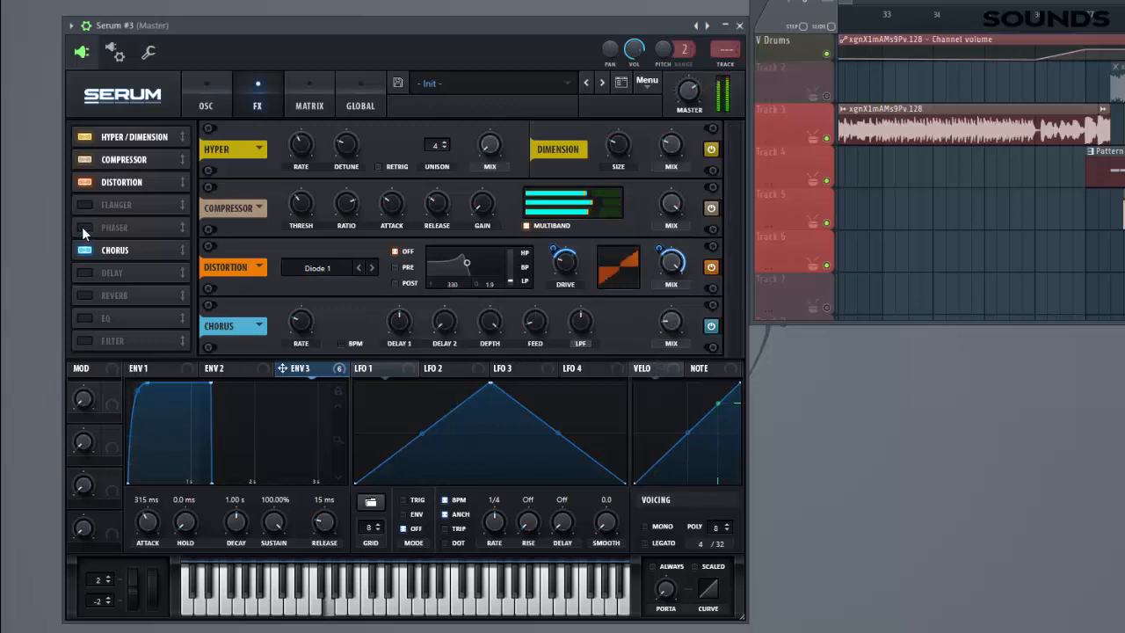
click(84, 226)
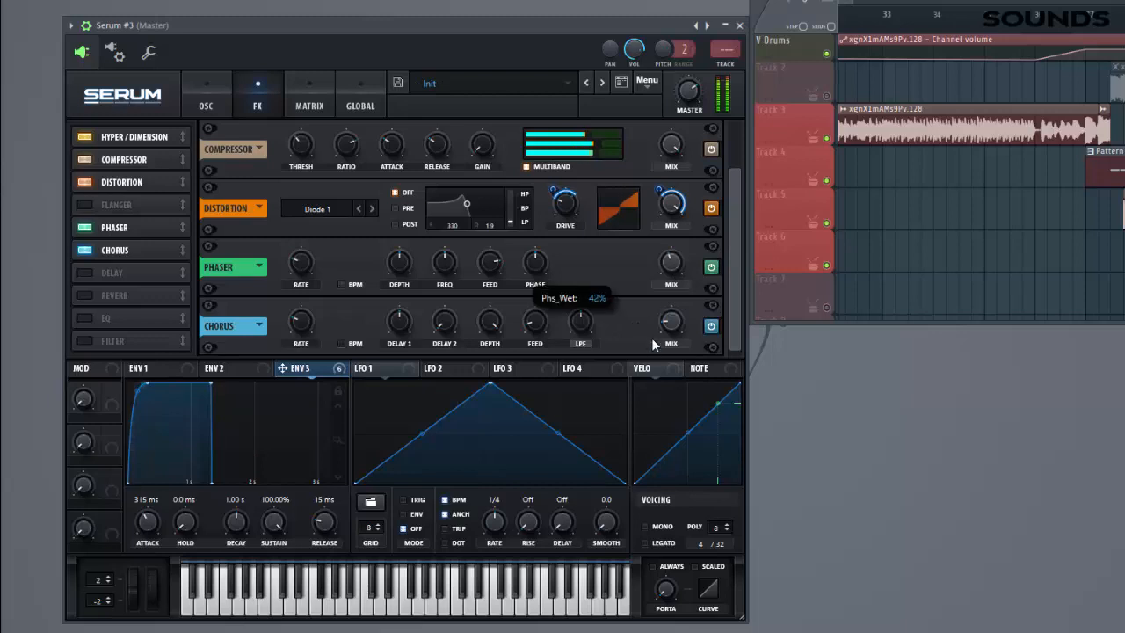
mouse_move(666, 283)
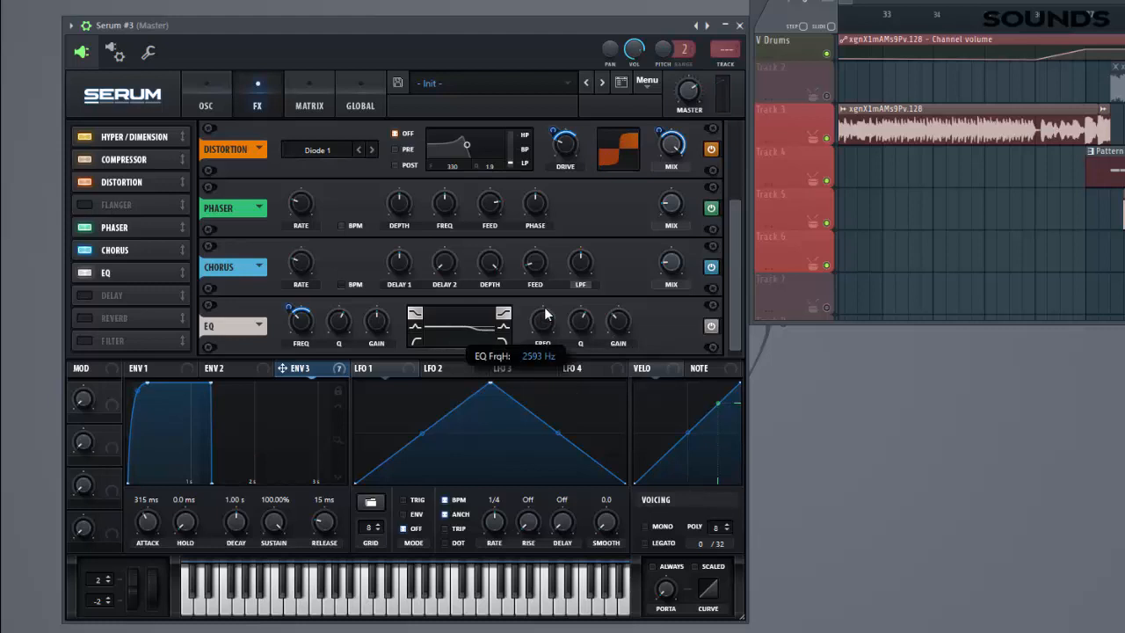
Raise the EQ band frequency to about 2593 Hz and let envelope 3 modulate the EQ gain.
drag(541, 319, 542, 307)
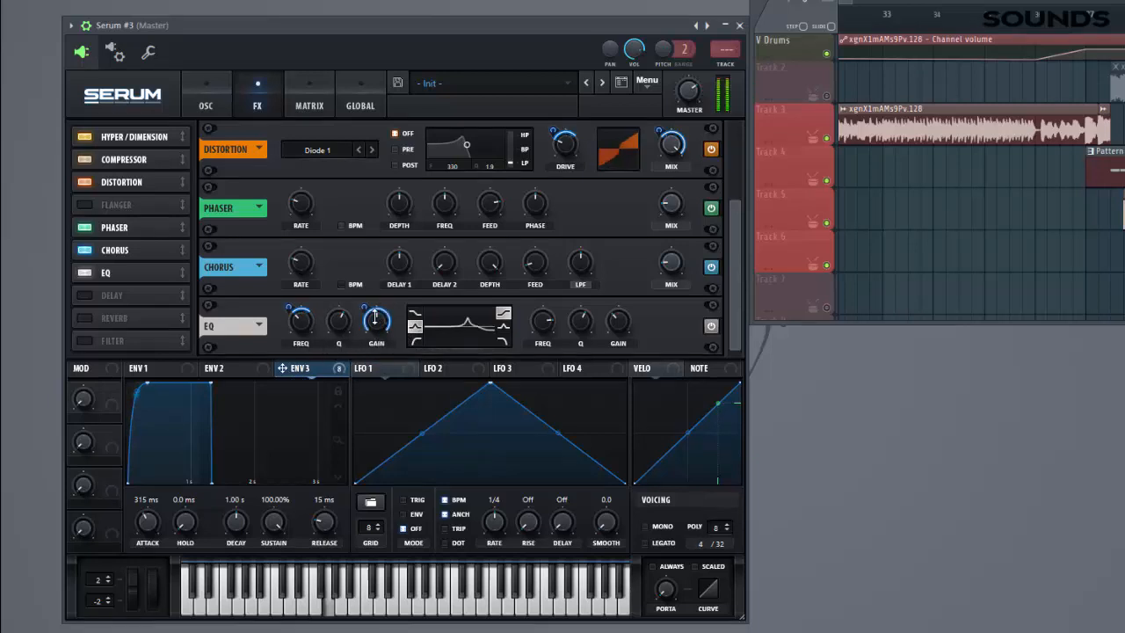
click(309, 95)
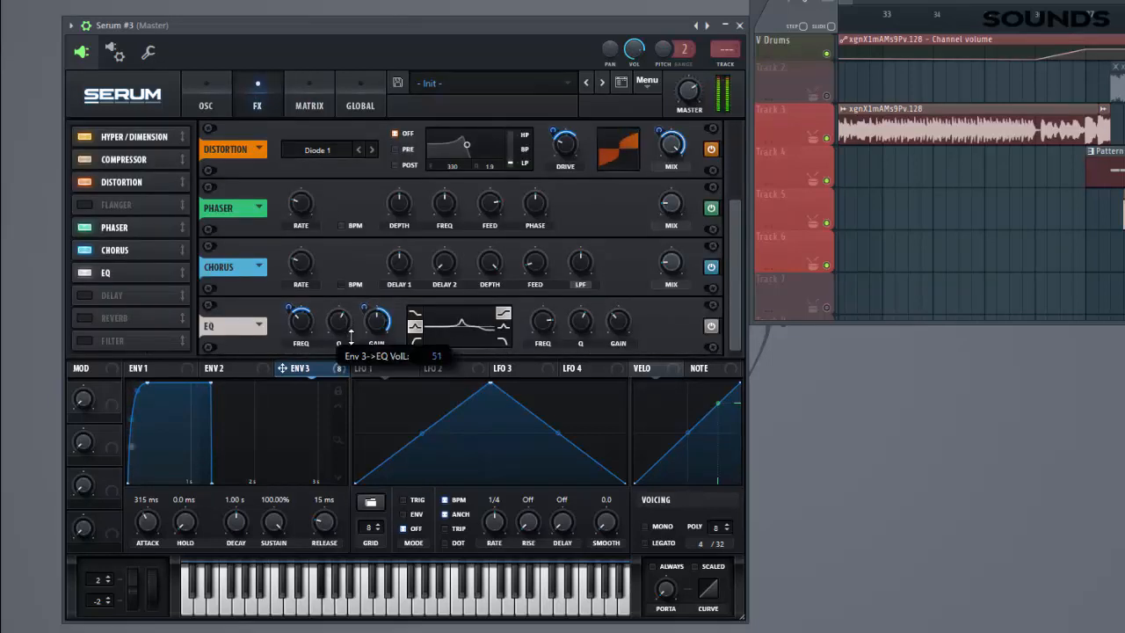
drag(376, 320, 376, 337)
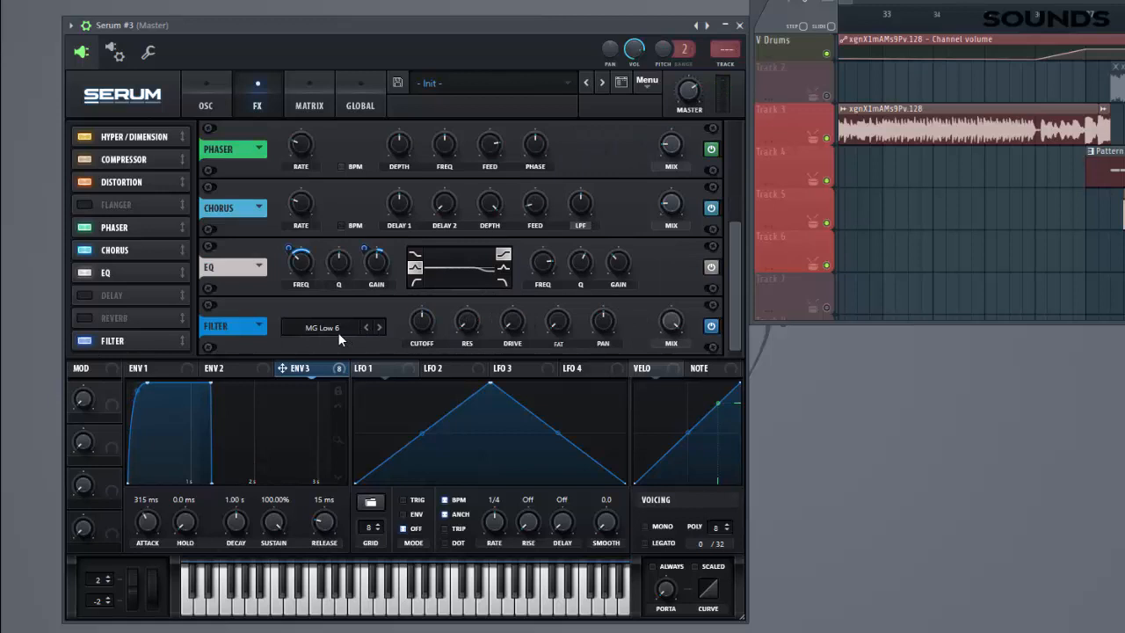
Set the filter effect to MG Low 24 and route envelope 2 to its cutoff.
click(334, 327)
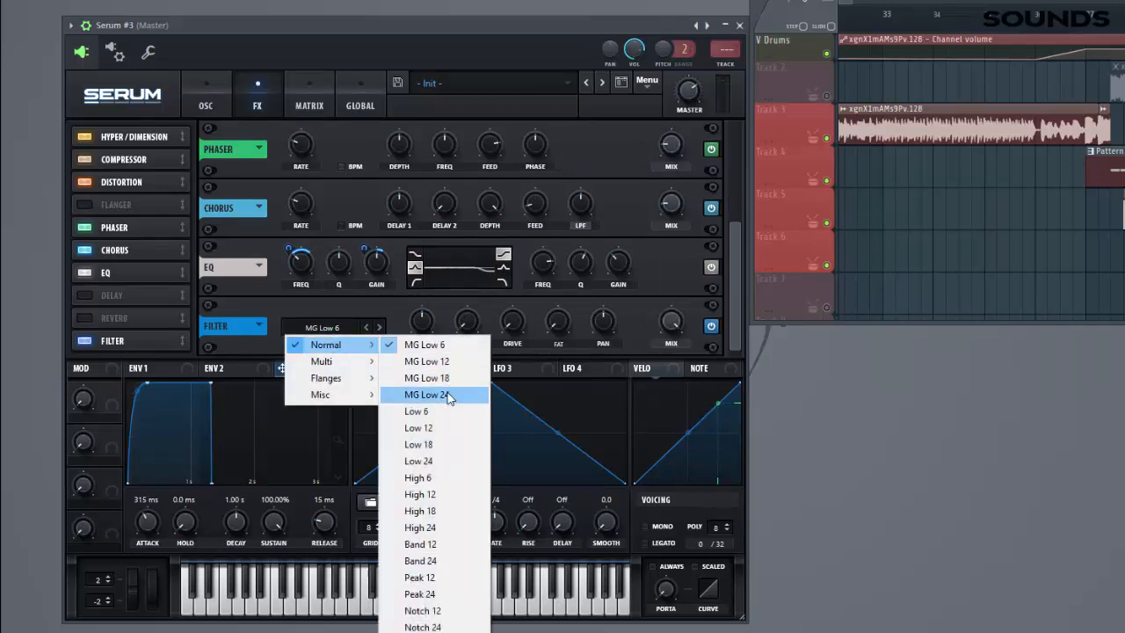
click(425, 394)
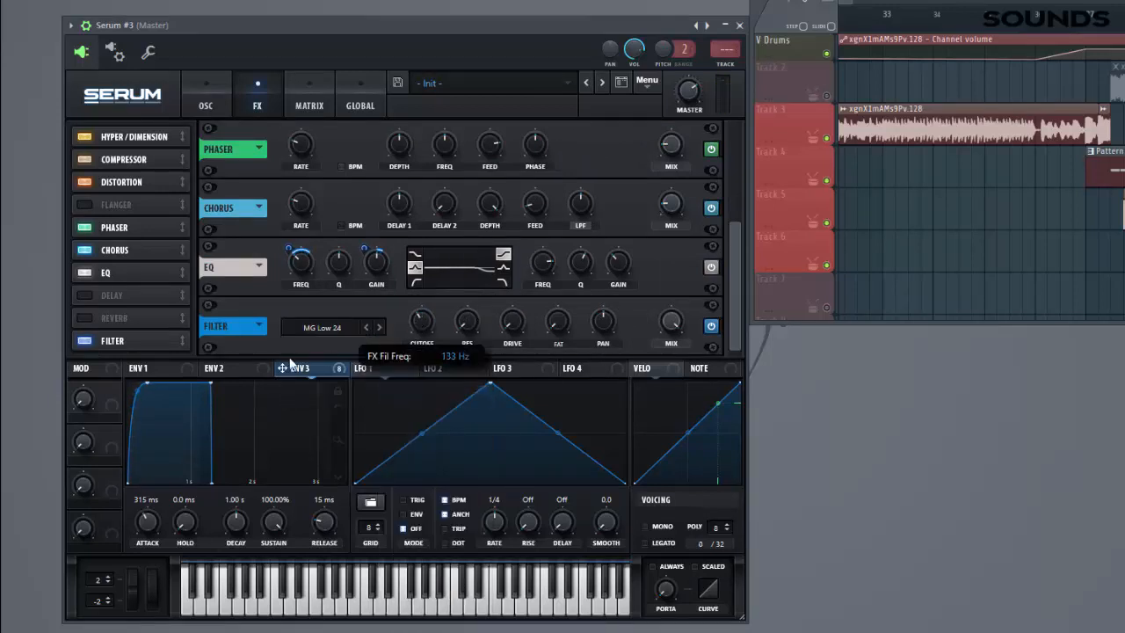
click(215, 368)
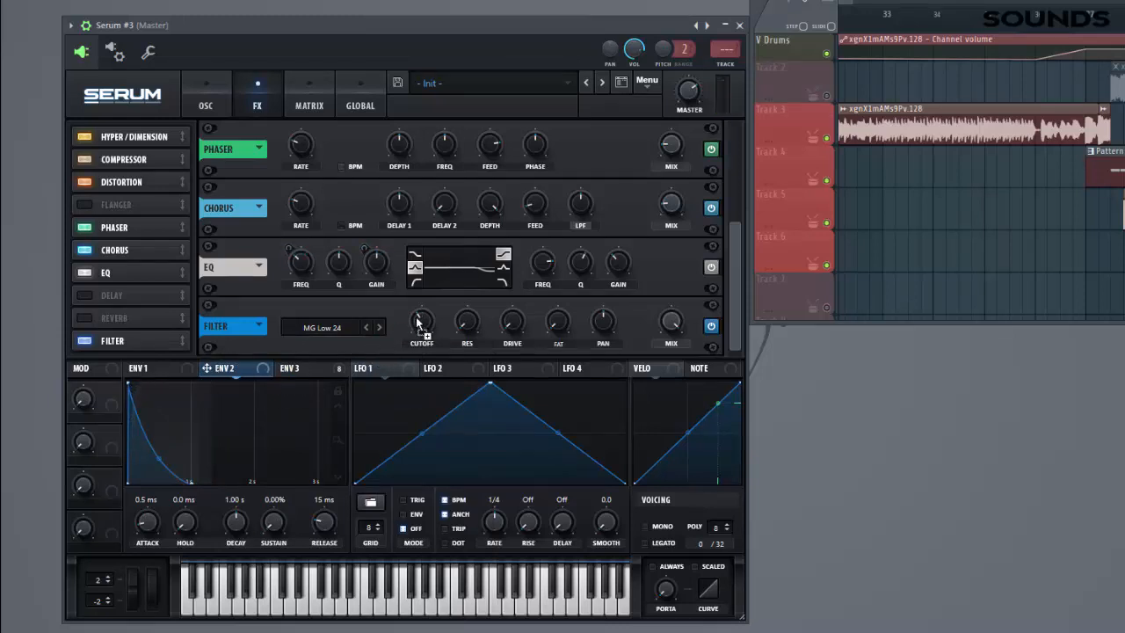
drag(422, 324, 422, 312)
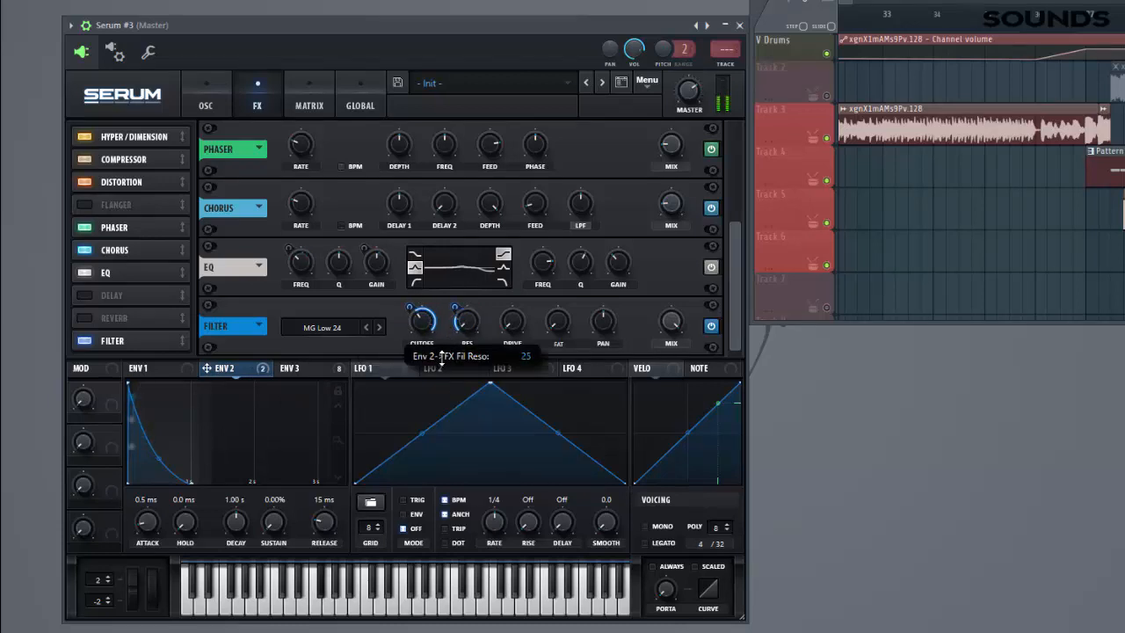
click(300, 369)
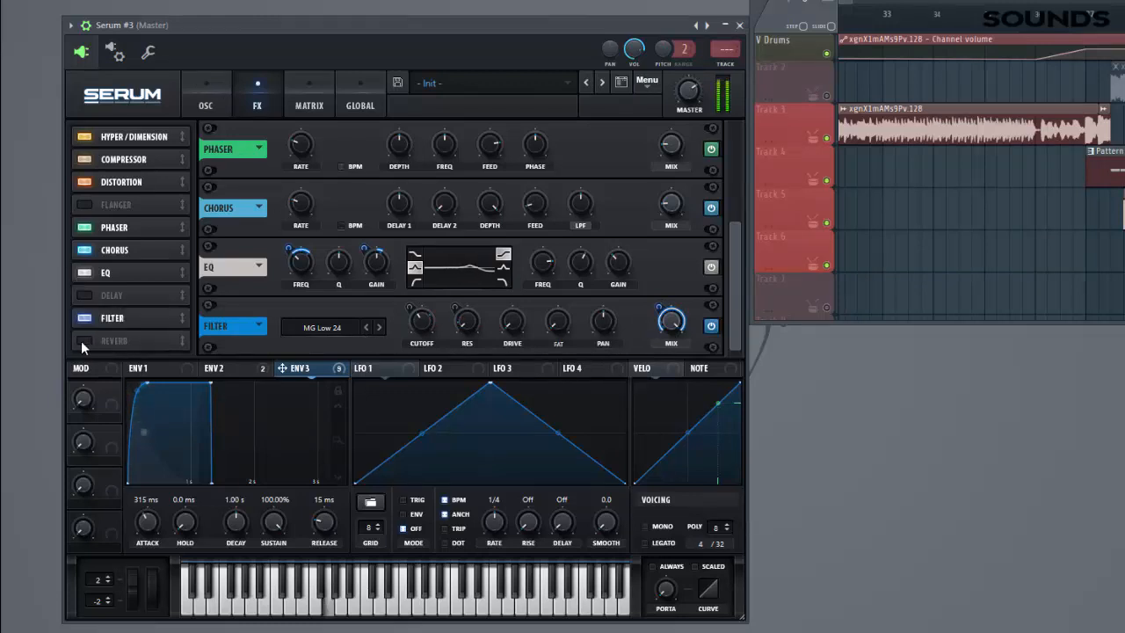
Add a reverb module at the end of the effects chain.
click(84, 341)
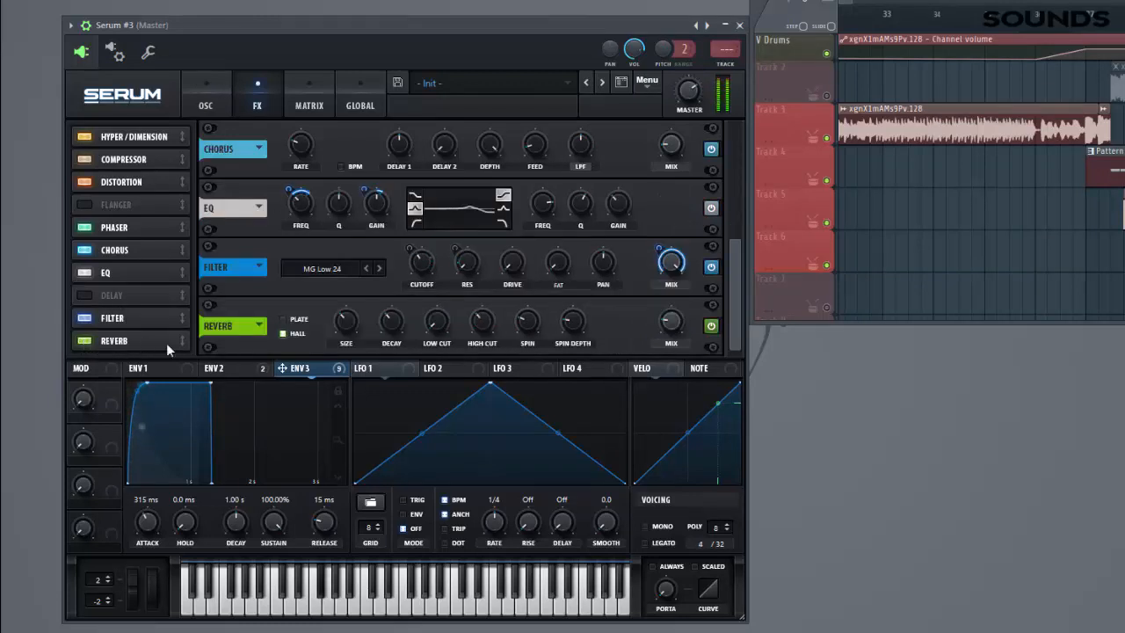
mouse_move(436, 325)
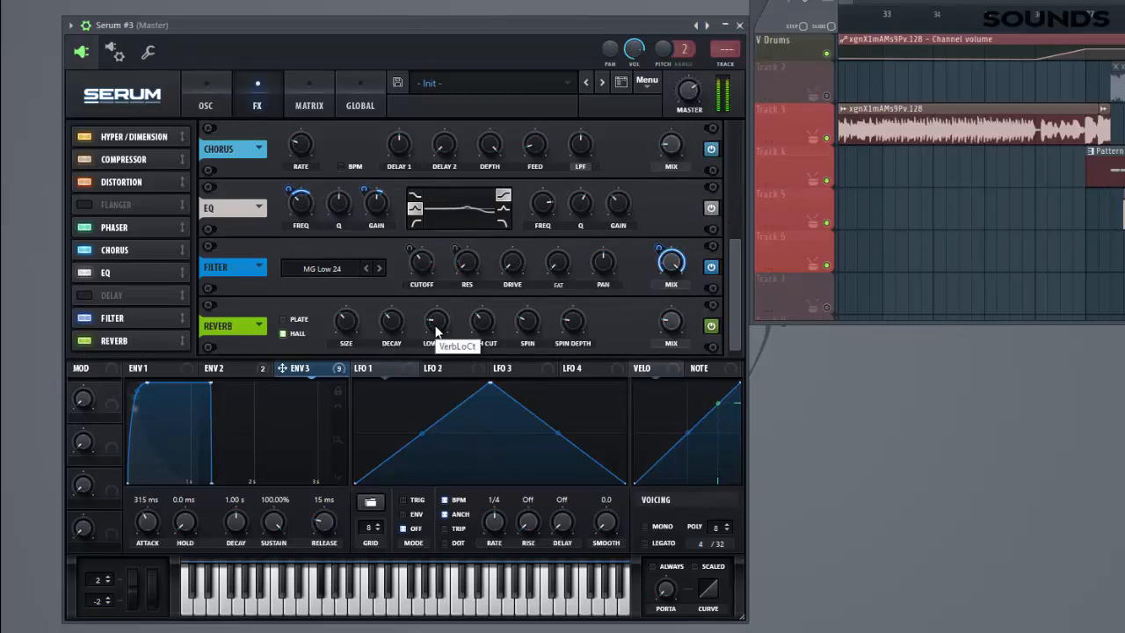
mouse_move(392, 320)
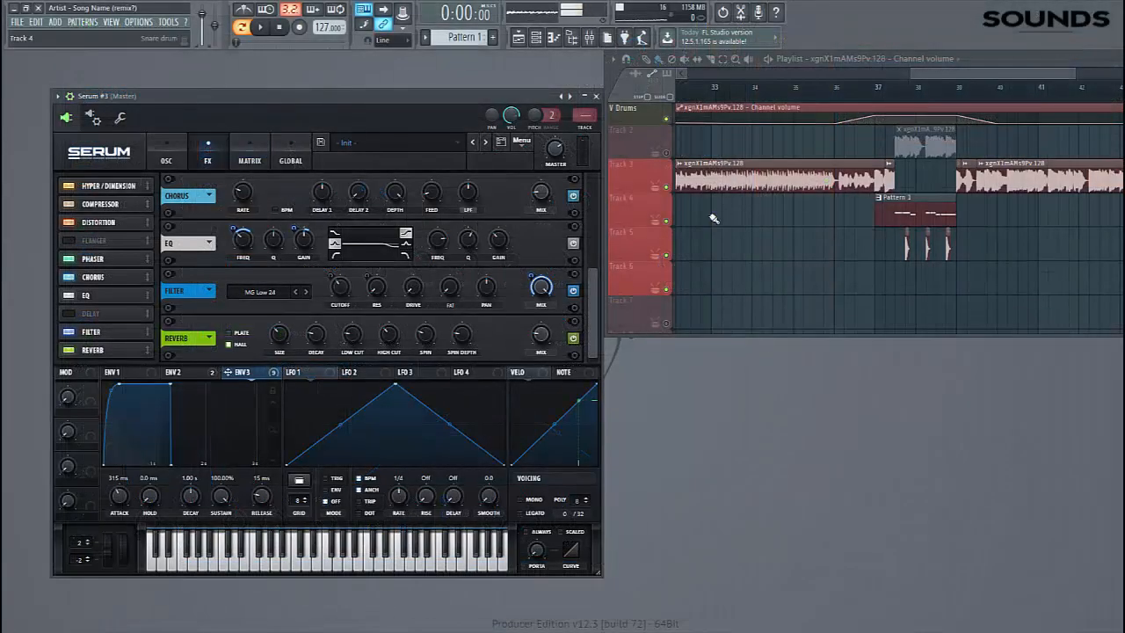
Start playback in FL Studio to hear the bass preset in the arrangement.
click(260, 28)
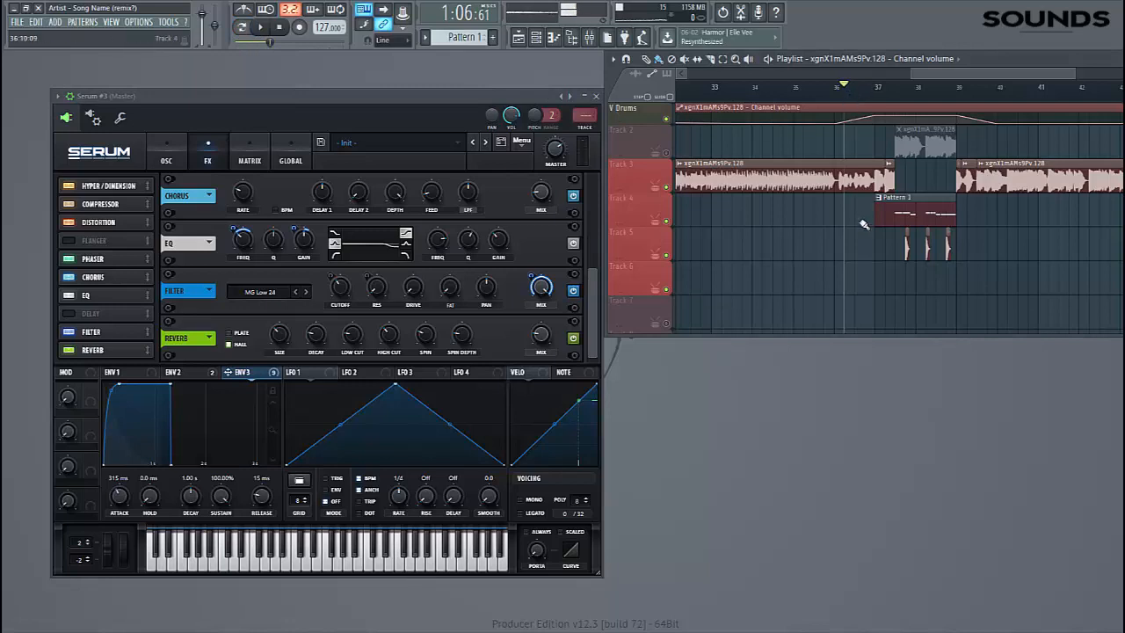